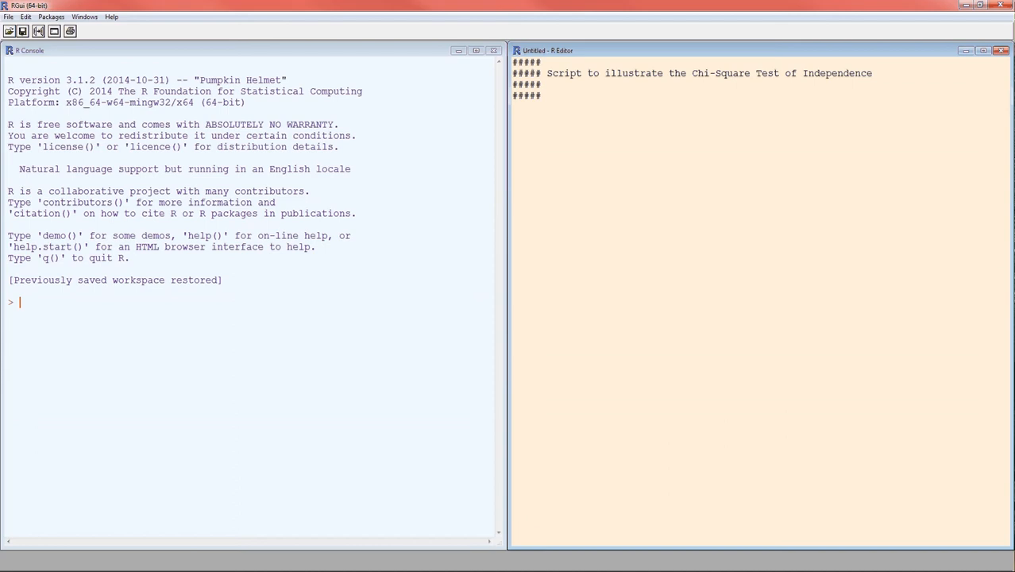
# Write dt = matrix( c(31,38,33,40, 9,2,7,0) with the two rows of counts.
pyautogui.write('da')
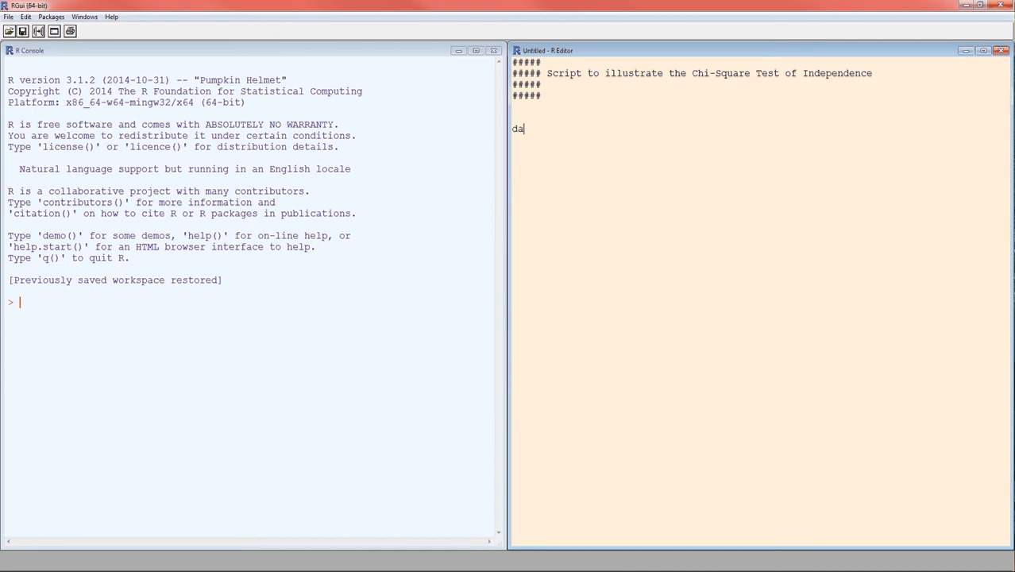
pyautogui.write('dt =')
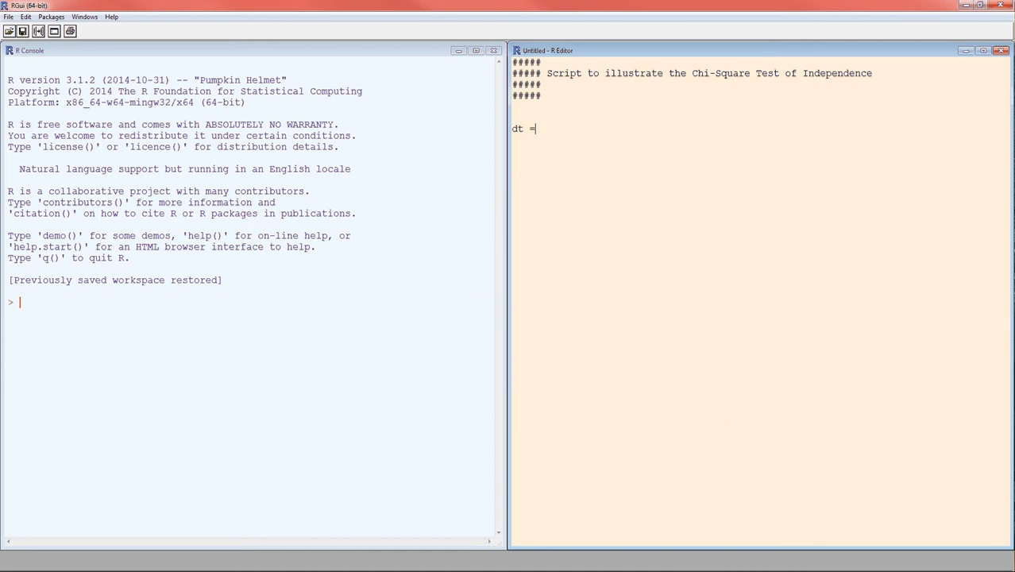
pyautogui.write('matri')
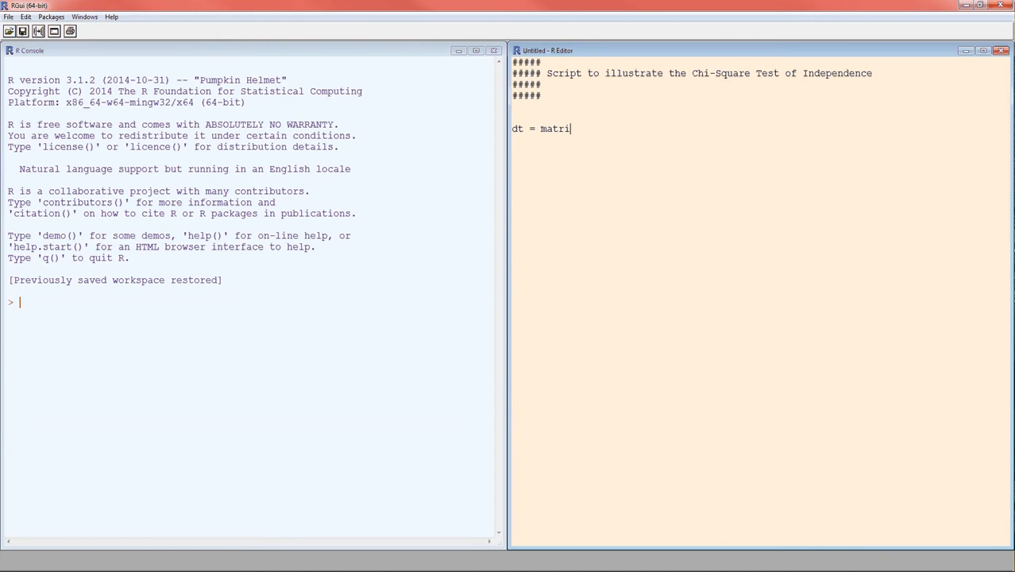
pyautogui.write('x(')
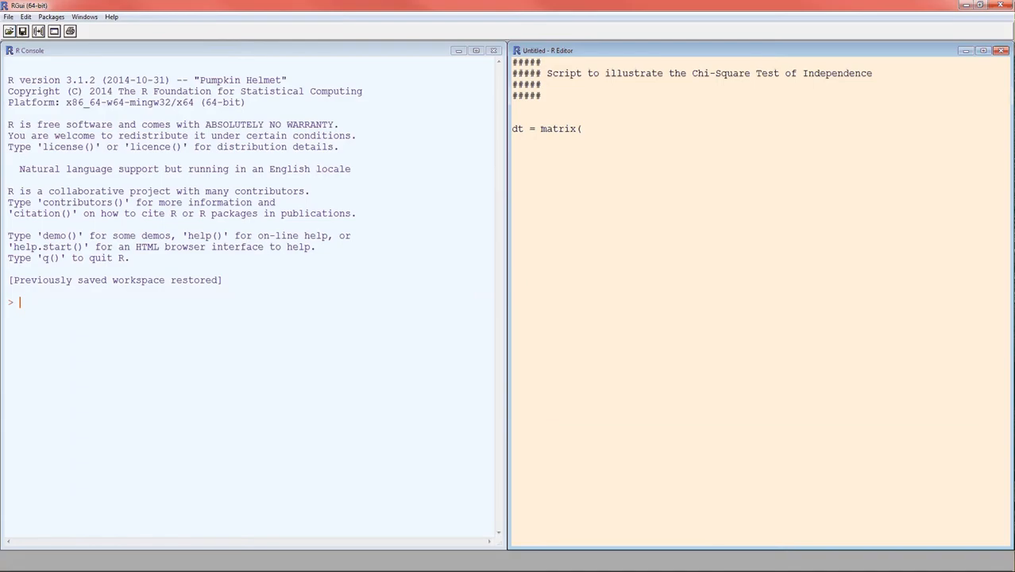
pyautogui.write('c(')
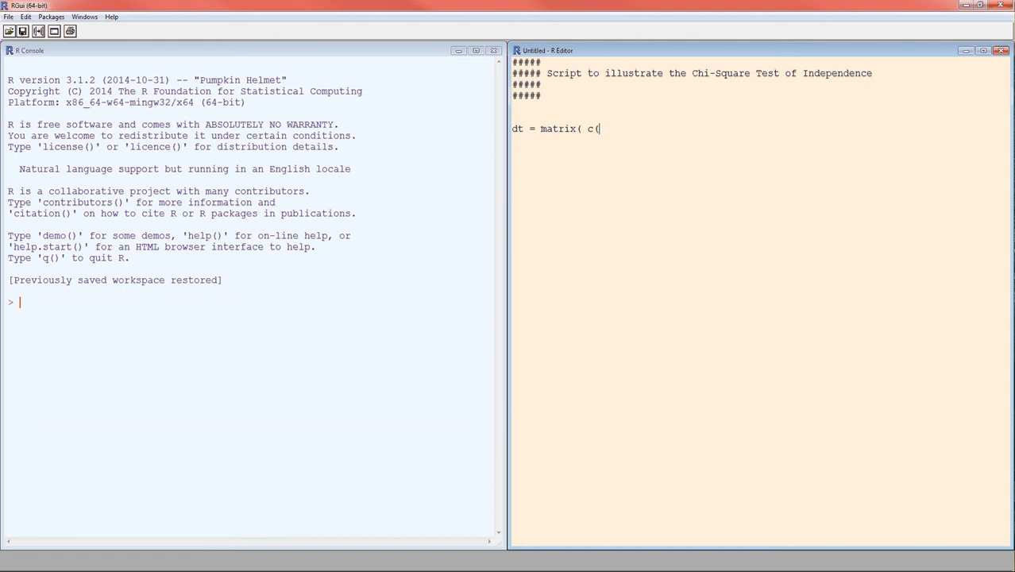
pyautogui.write('31')
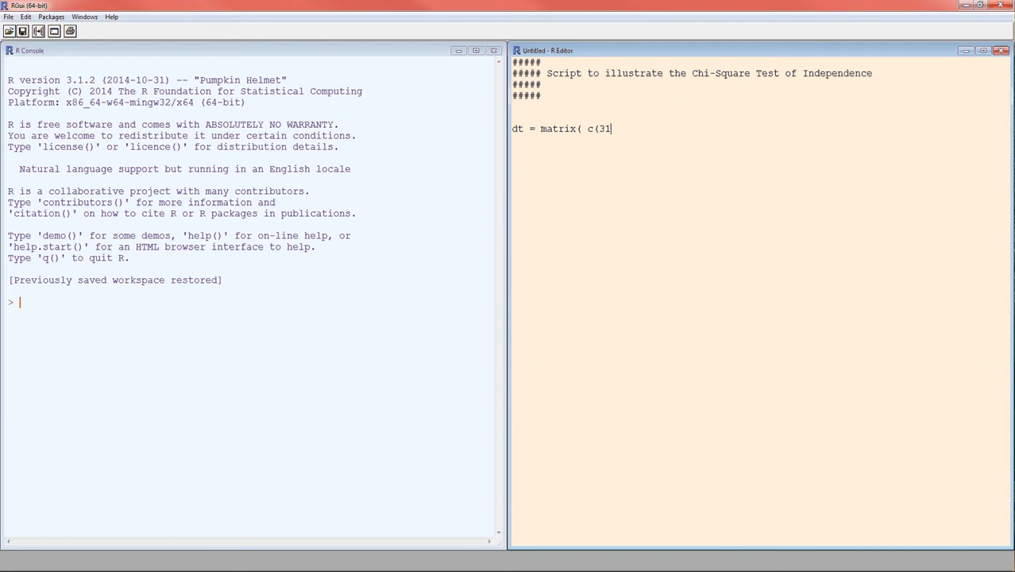
pyautogui.write(',')
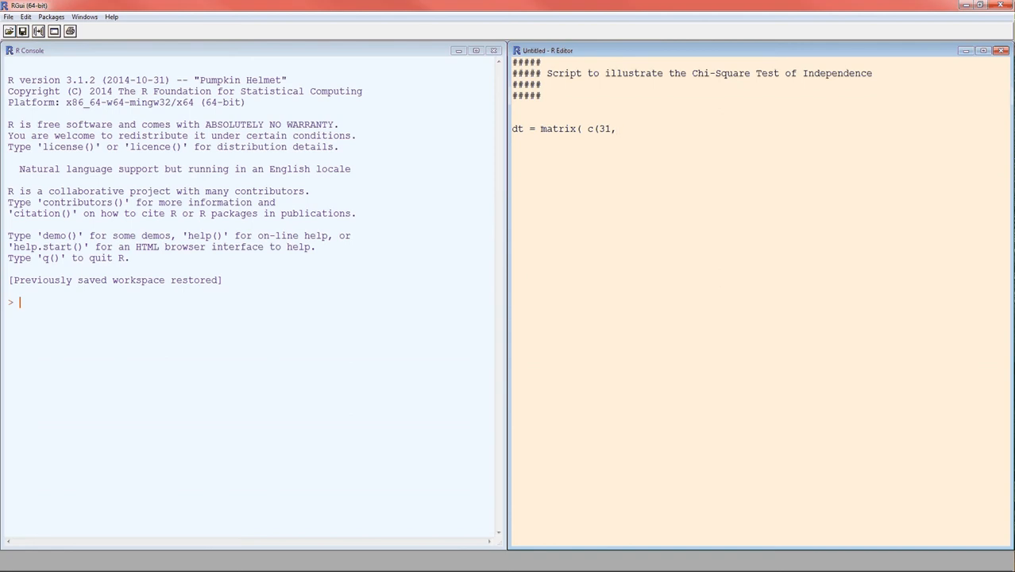
pyautogui.write('38,33,40, 9,')
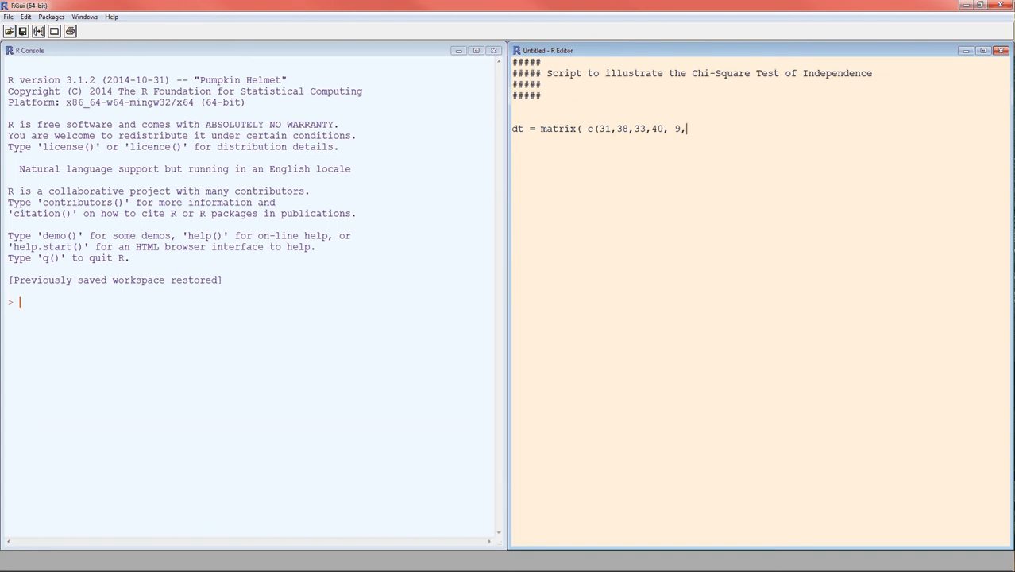
pyautogui.write('2,7,0')
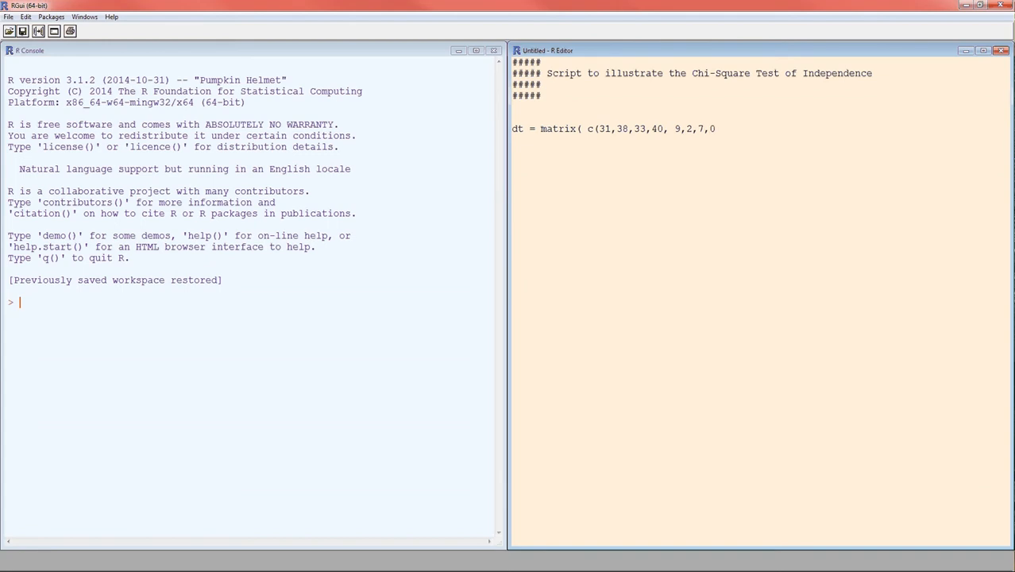
pyautogui.write(')')
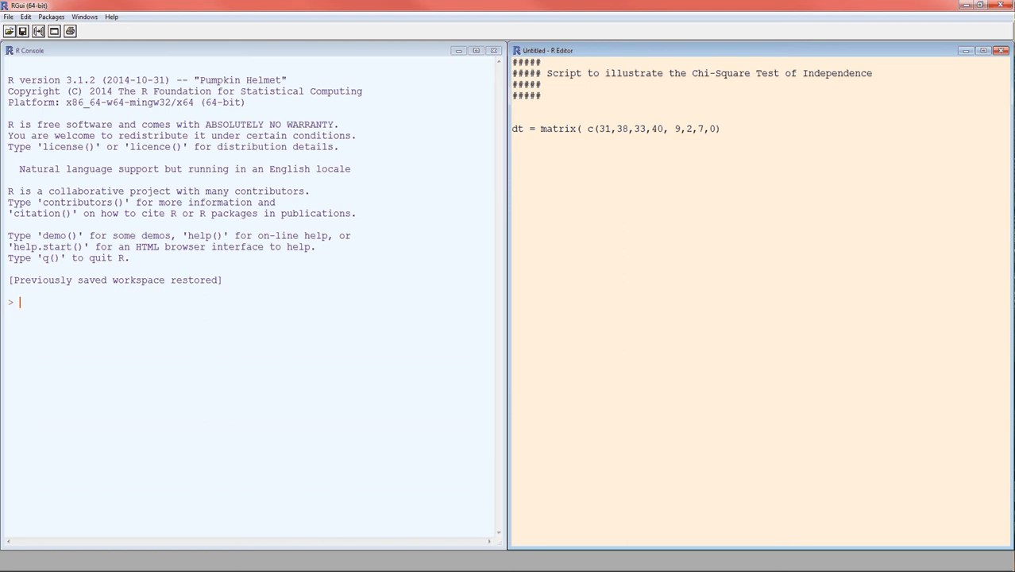
# Complete the matrix call with ncol=4 and byrow=TRUE.
pyautogui.write(', ncol')
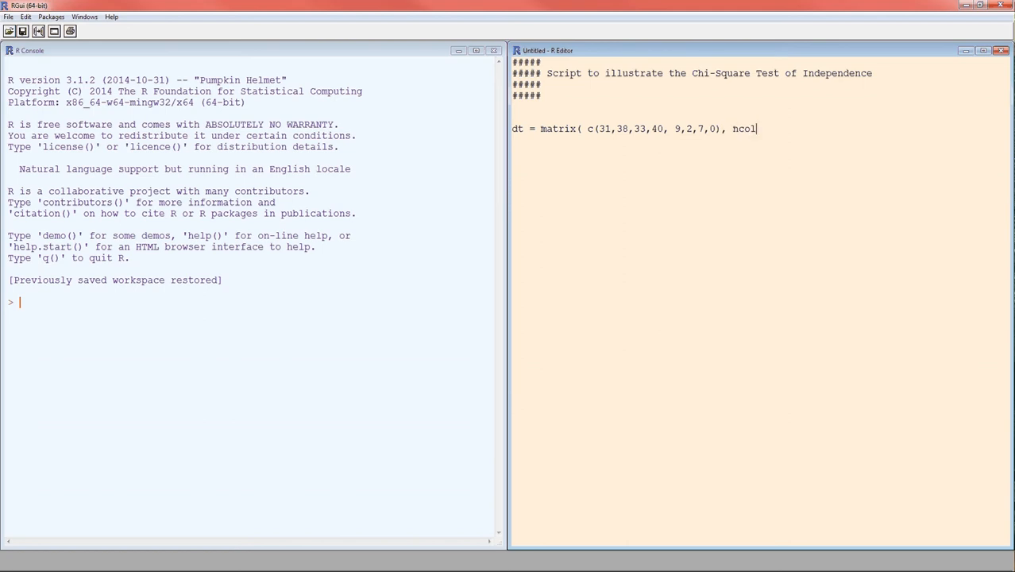
pyautogui.write('=4')
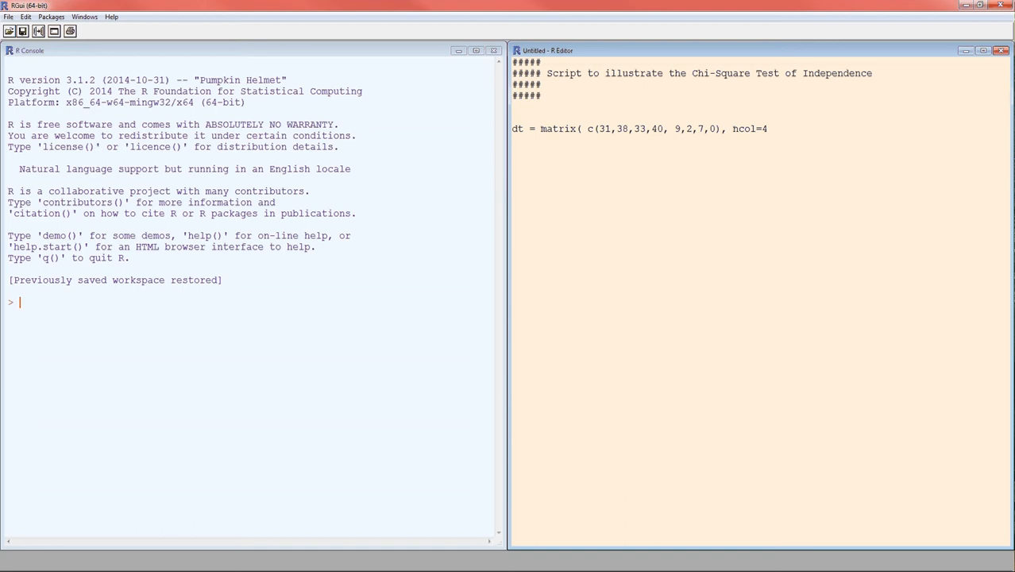
pyautogui.write(',')
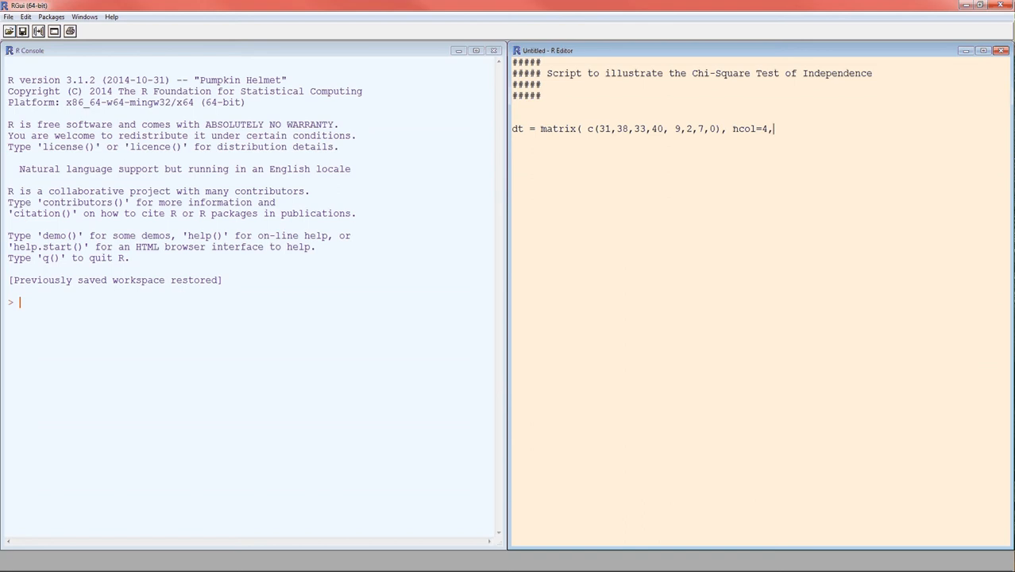
pyautogui.write('byr')
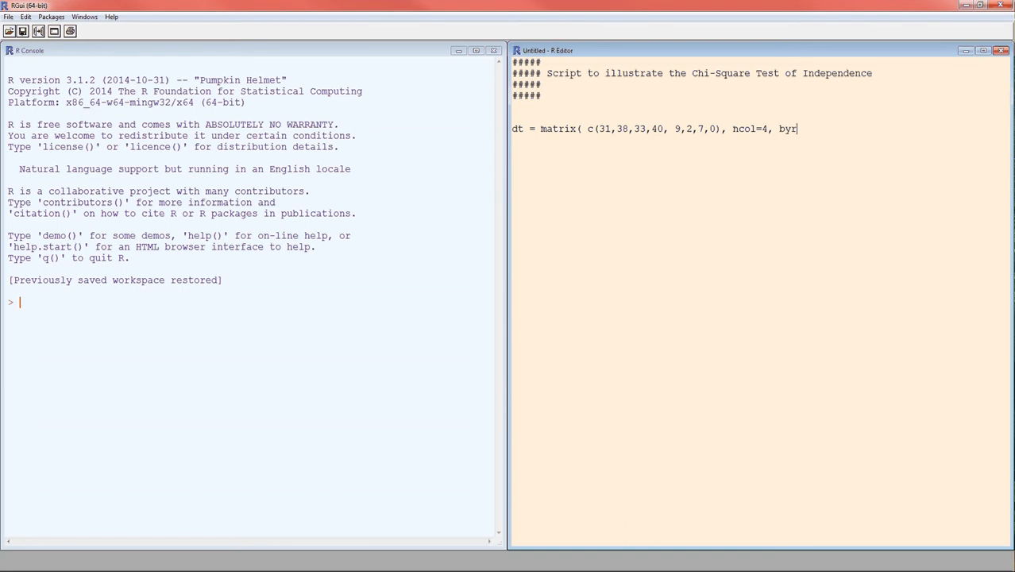
pyautogui.write('ow=TRUE')
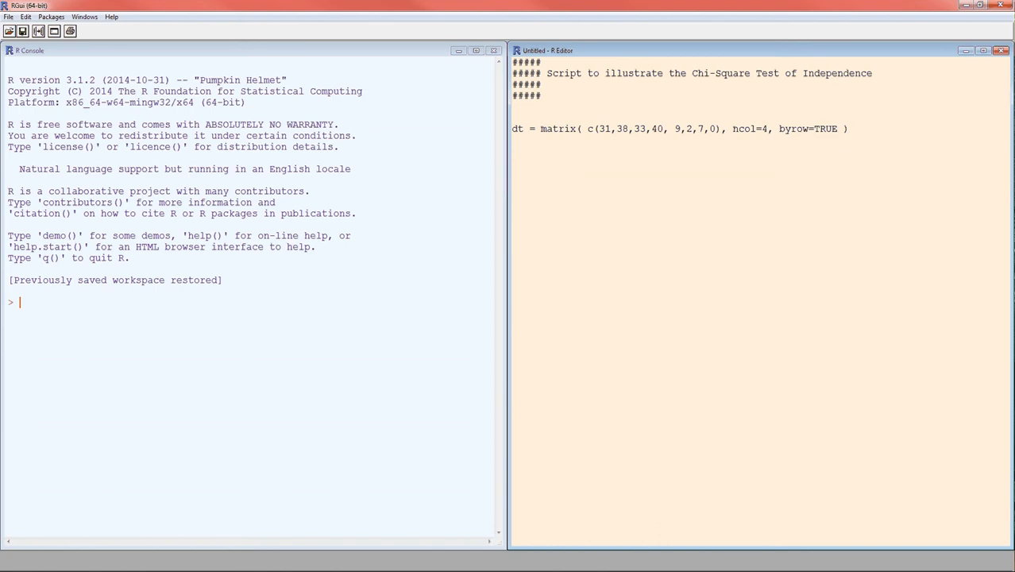
# Run the dt assignment and print dt as rows 31 38 33 40 and 9 2 7 0.
pyautogui.press('Return')
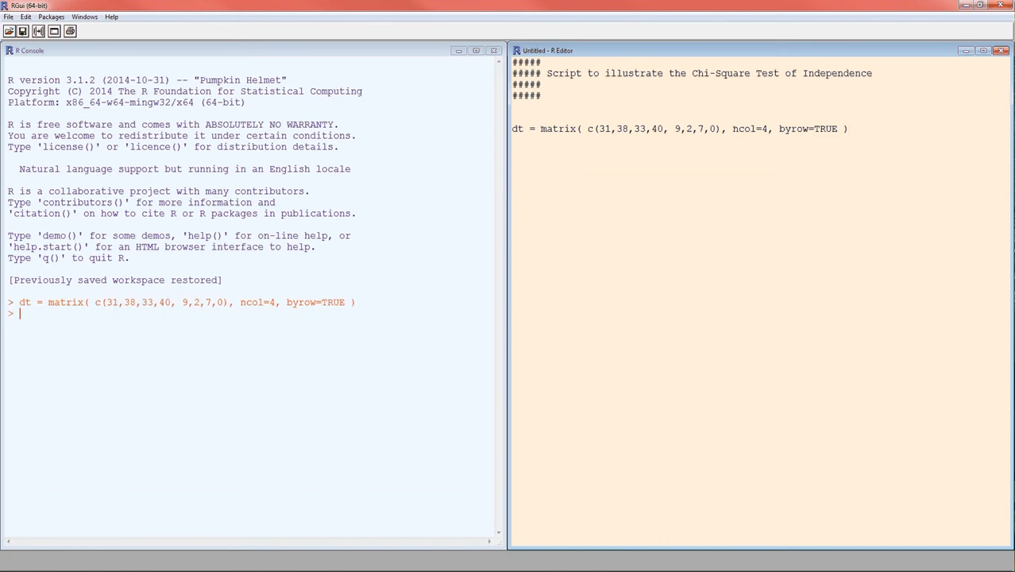
pyautogui.write('dt')
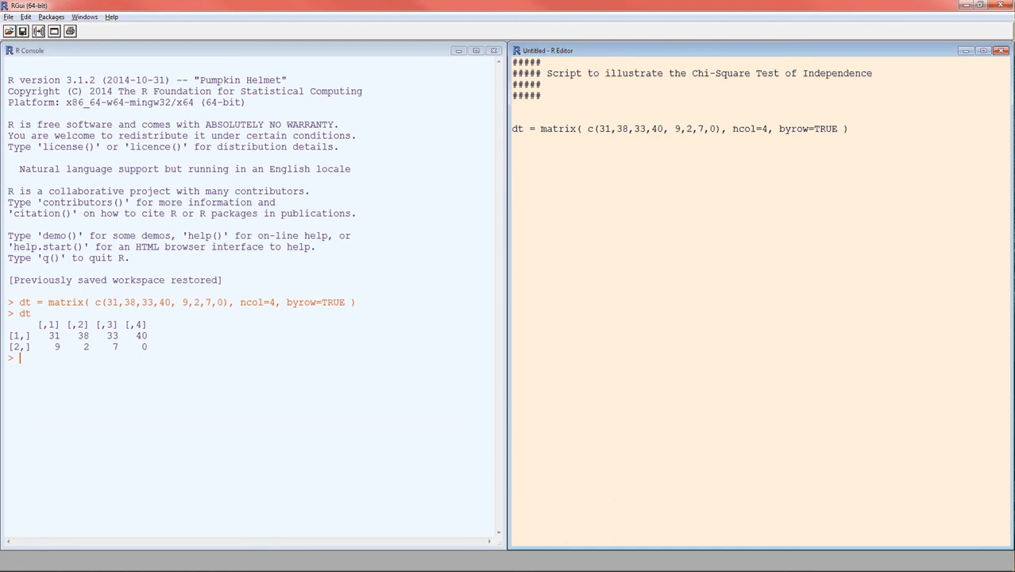
# Add chisq.test( dt ) to the script giving X-squared 13.2707, df 3, p-value 0.004086.
pyautogui.write('chisq.t')
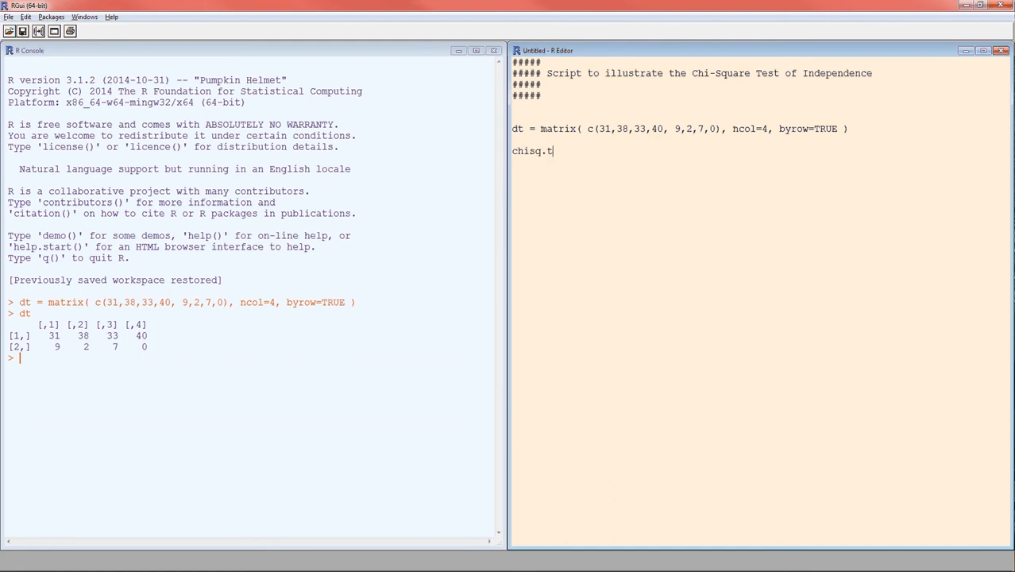
pyautogui.write('est( dt')
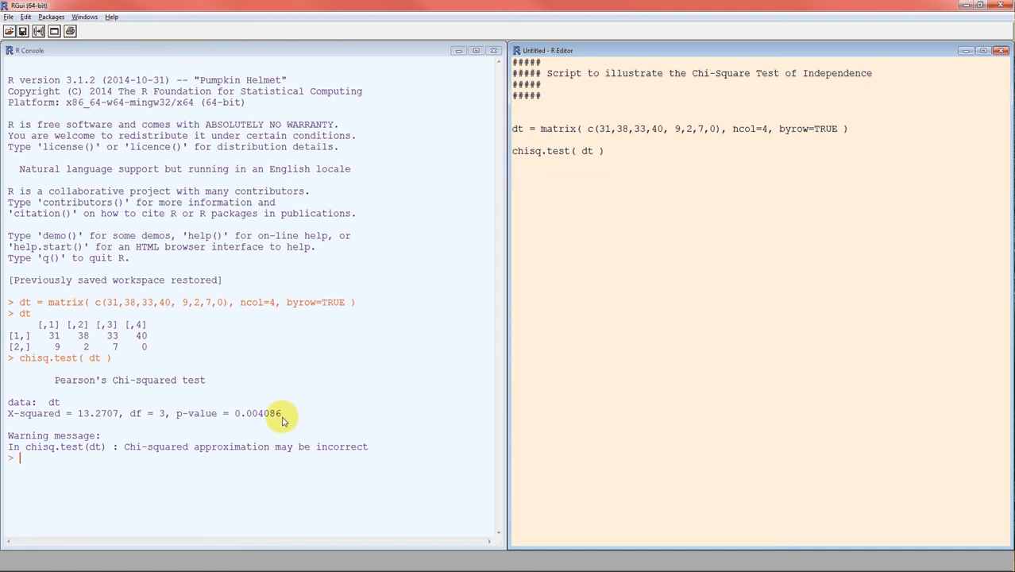
pyautogui.moveTo(161, 422)
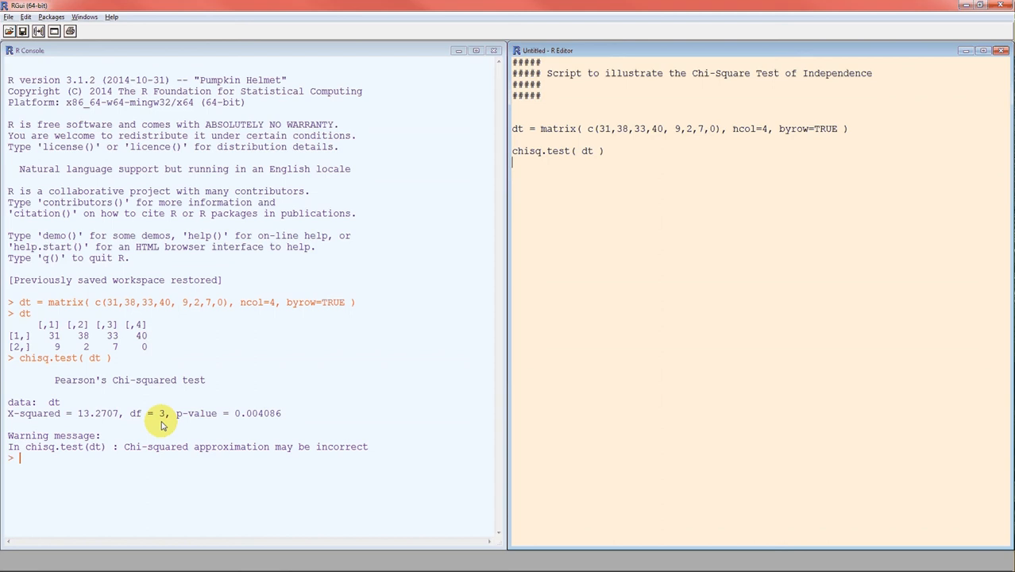
pyautogui.moveTo(87, 421)
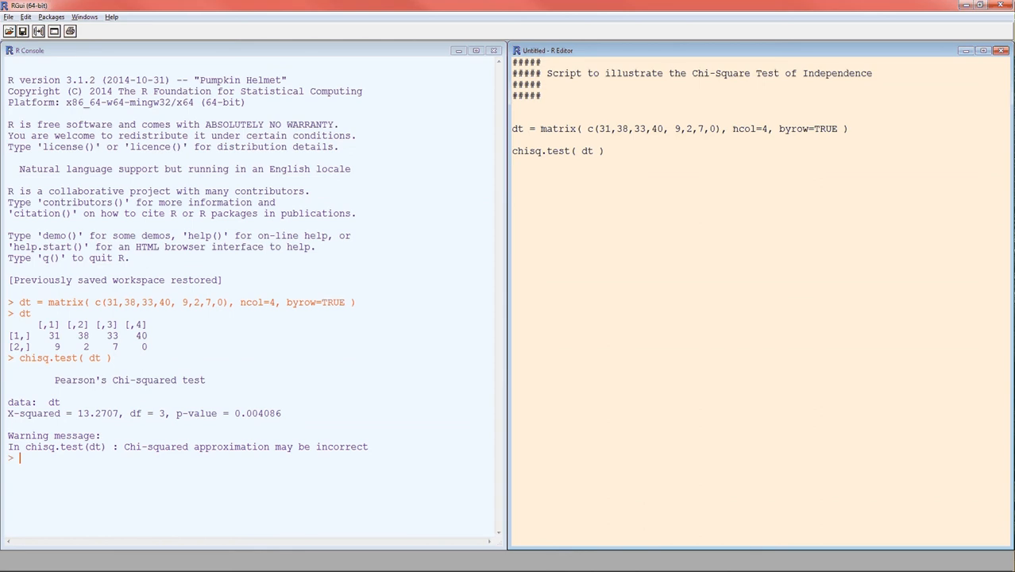
# Write the note n P[ A and B ] = P[A] P[B] n on a new line under the test.
pyautogui.click(513, 162)
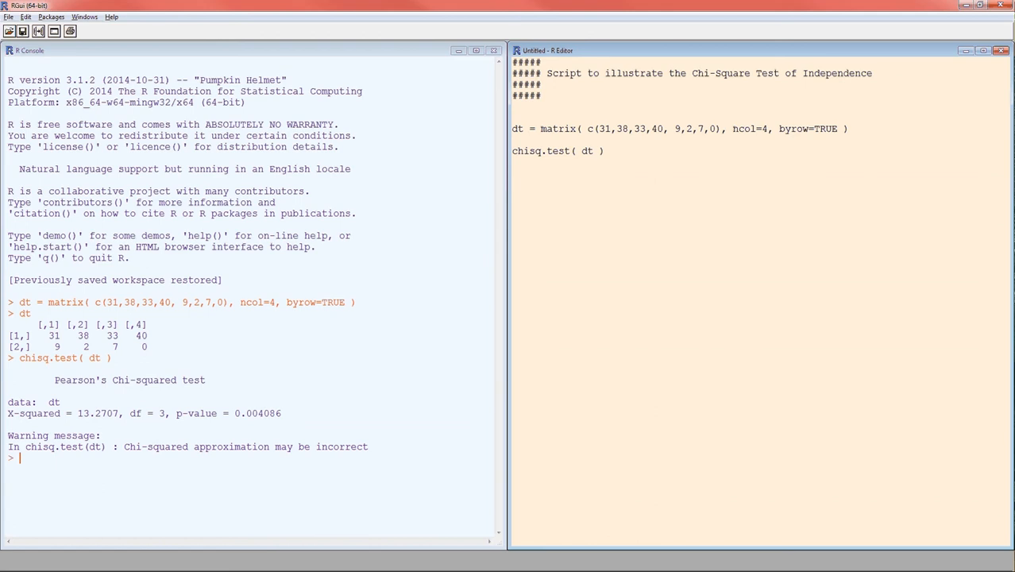
pyautogui.click(512, 184)
pyautogui.write('P[')
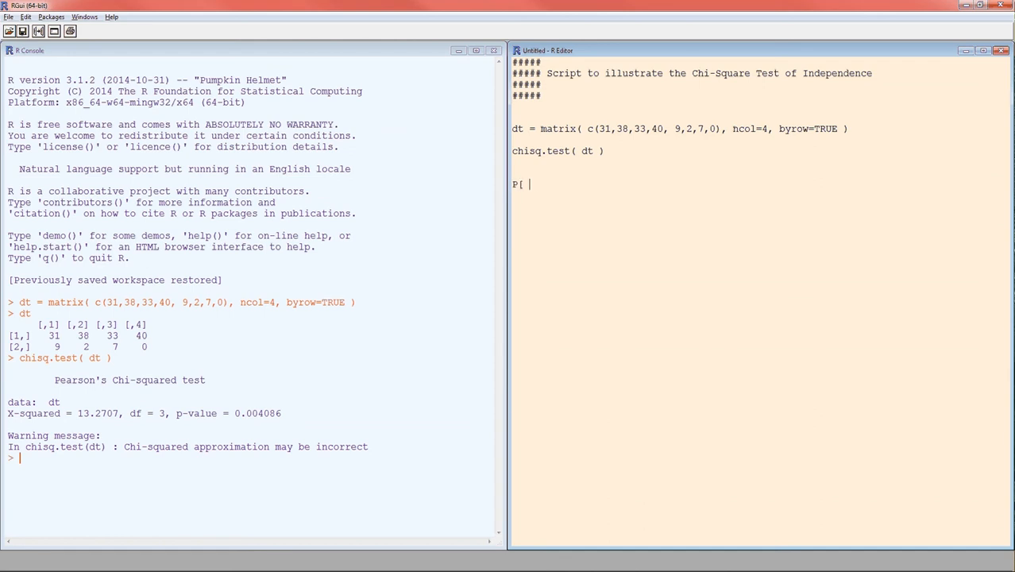
pyautogui.write('A and B ]')
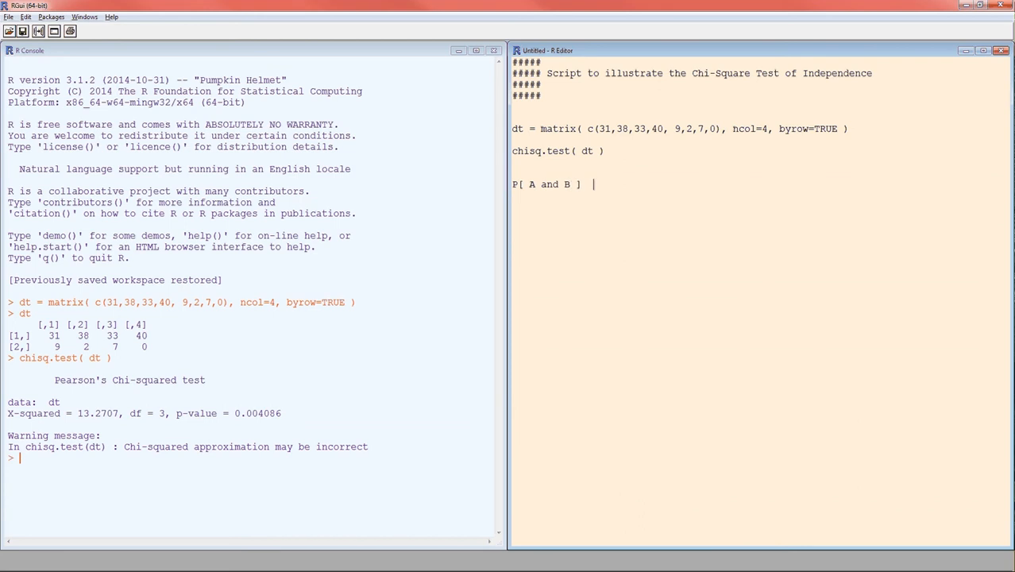
pyautogui.write('= P[')
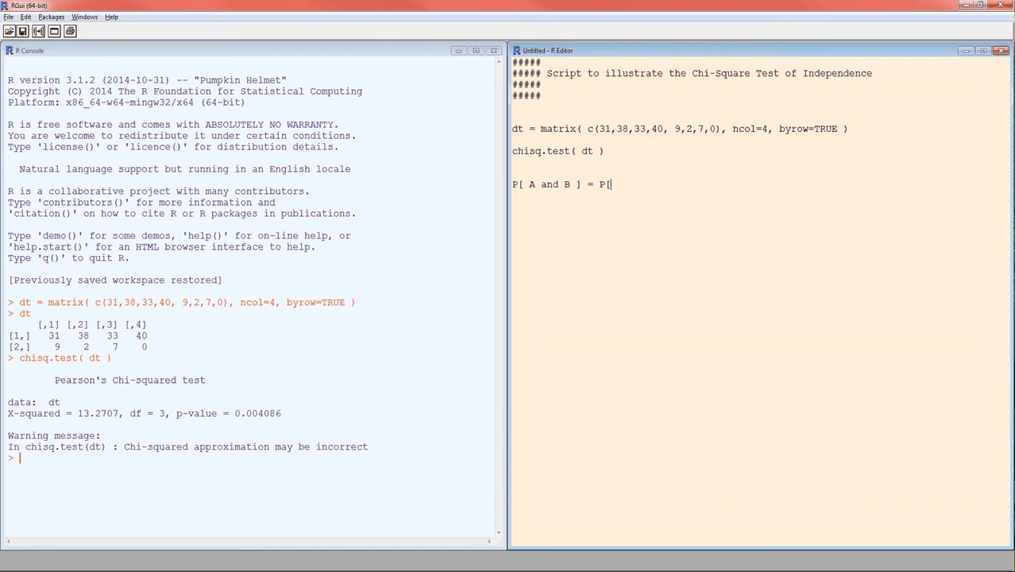
pyautogui.write('A]')
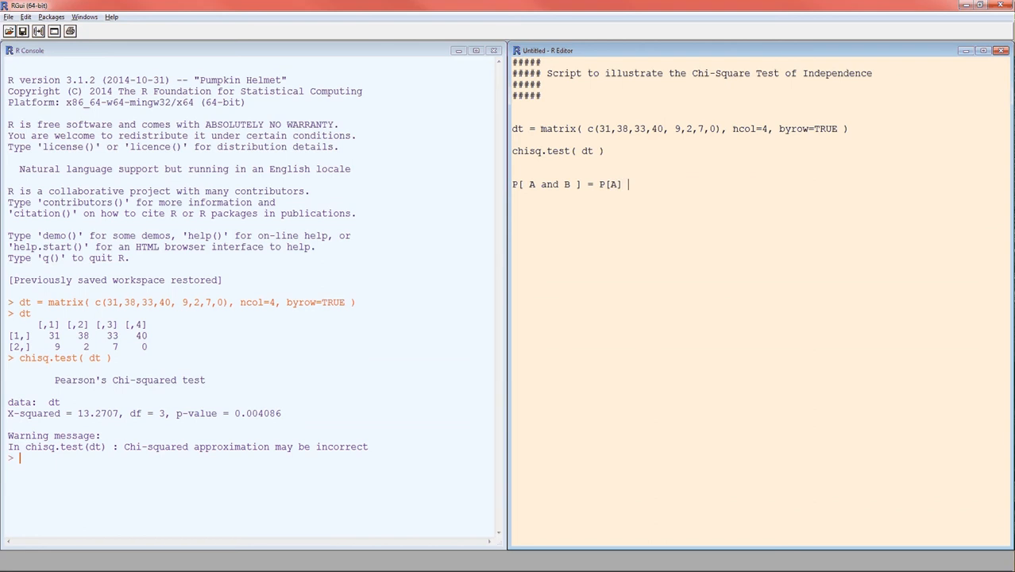
pyautogui.write('P[B]')
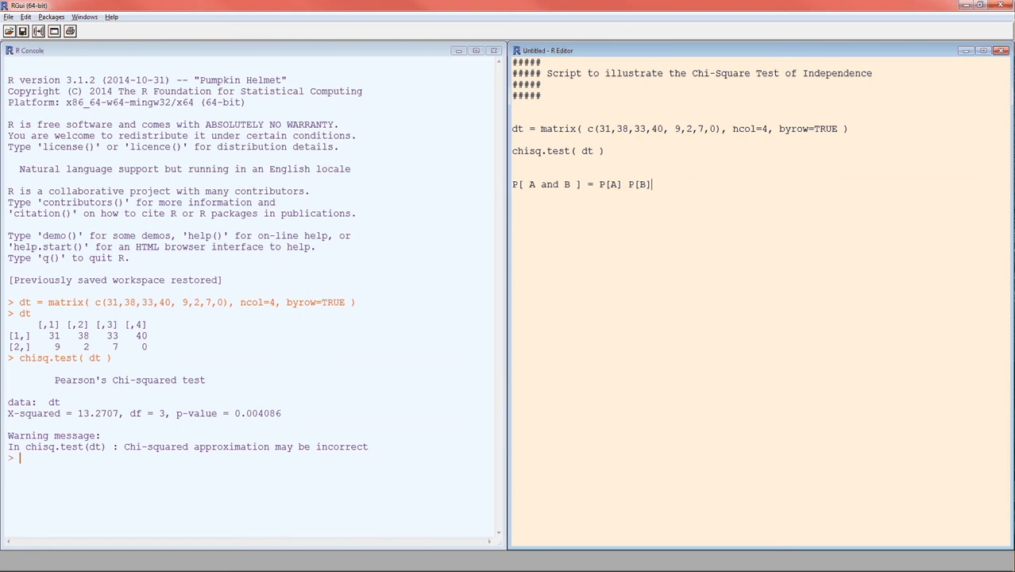
pyautogui.write('n')
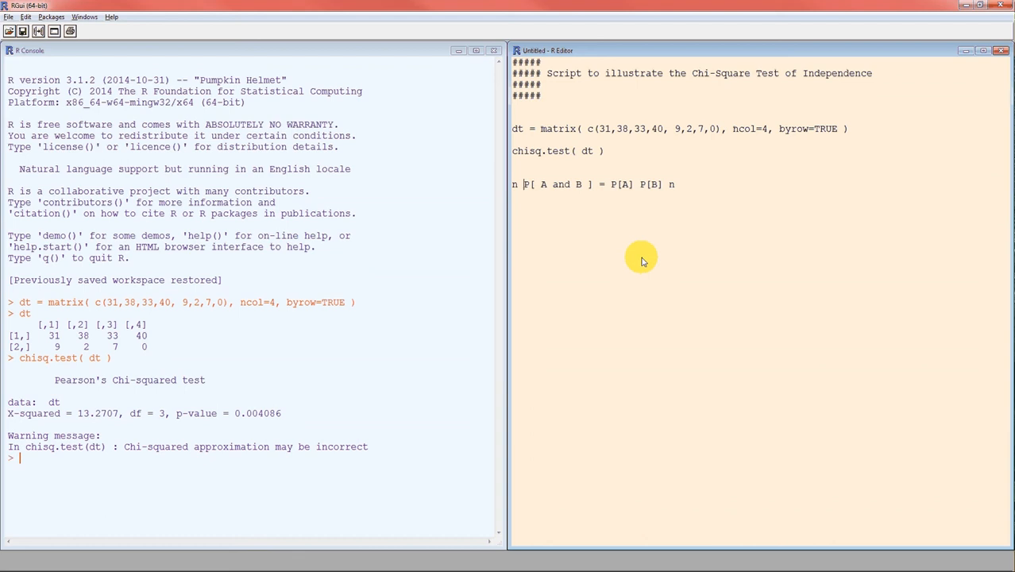
pyautogui.moveTo(681, 190)
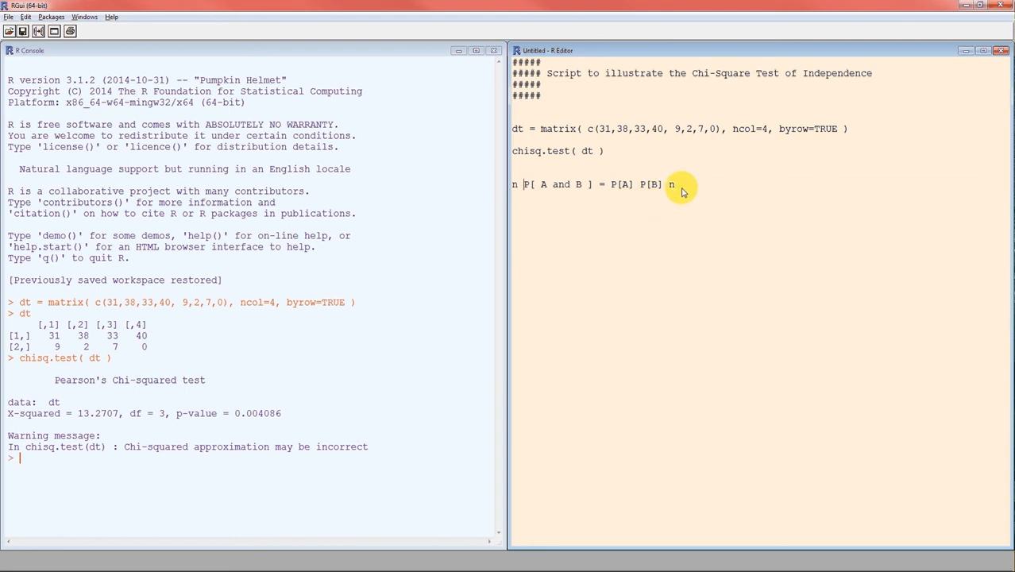
pyautogui.moveTo(684, 213)
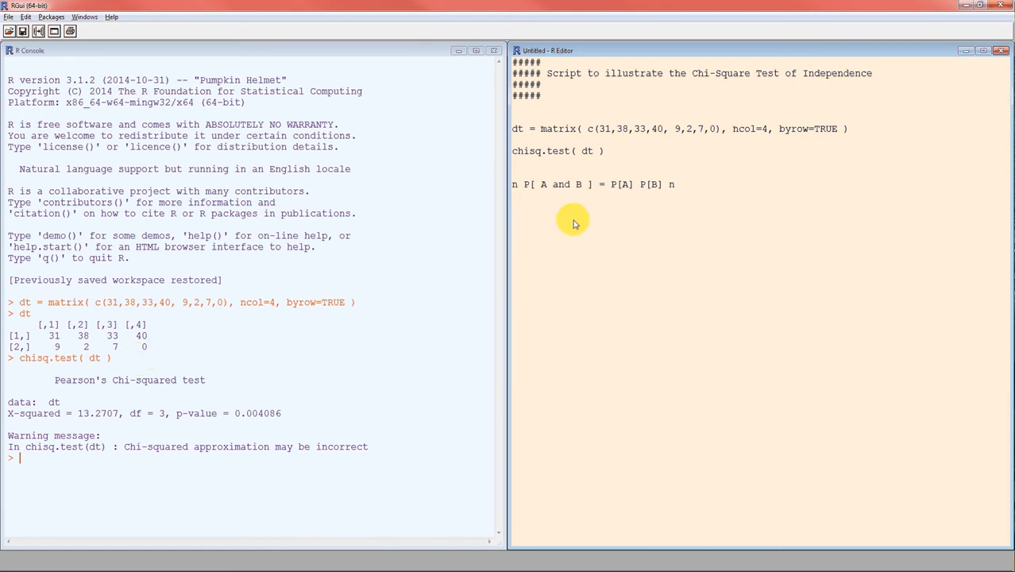
# Write and run 40/140 * 18/160 * 160 so the console shows 4.5.
pyautogui.write('40/160')
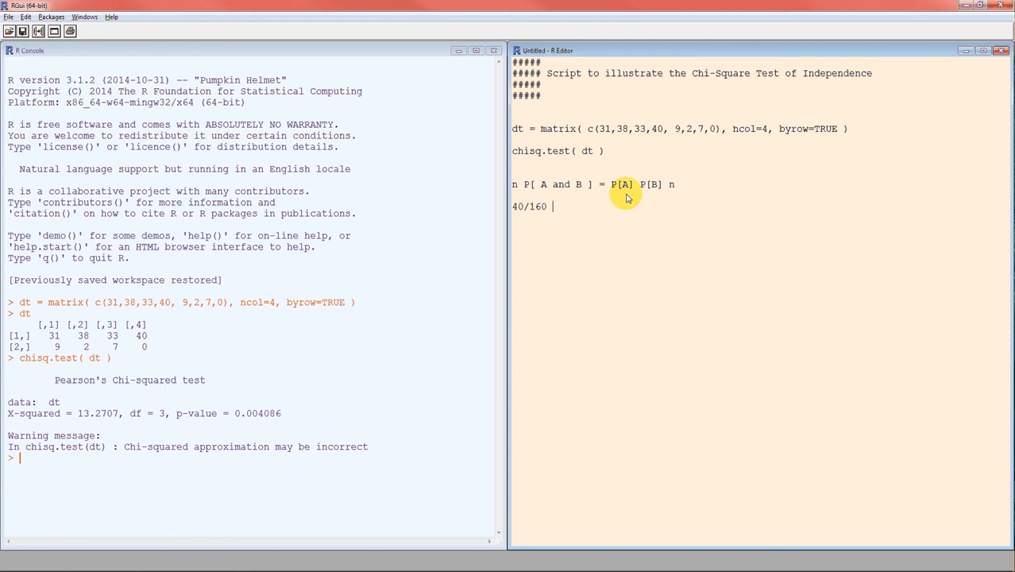
pyautogui.moveTo(54, 349)
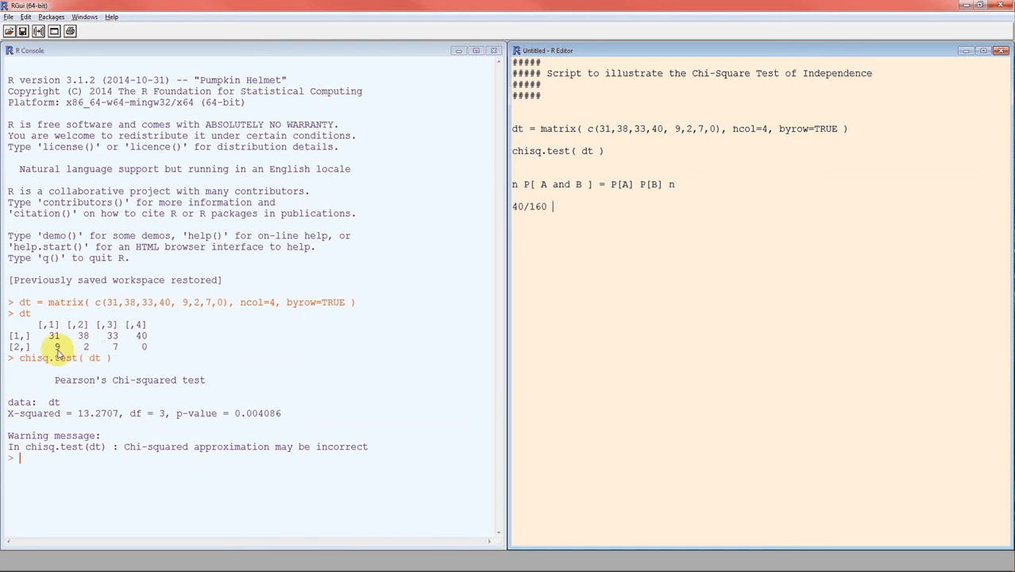
pyautogui.moveTo(610, 230)
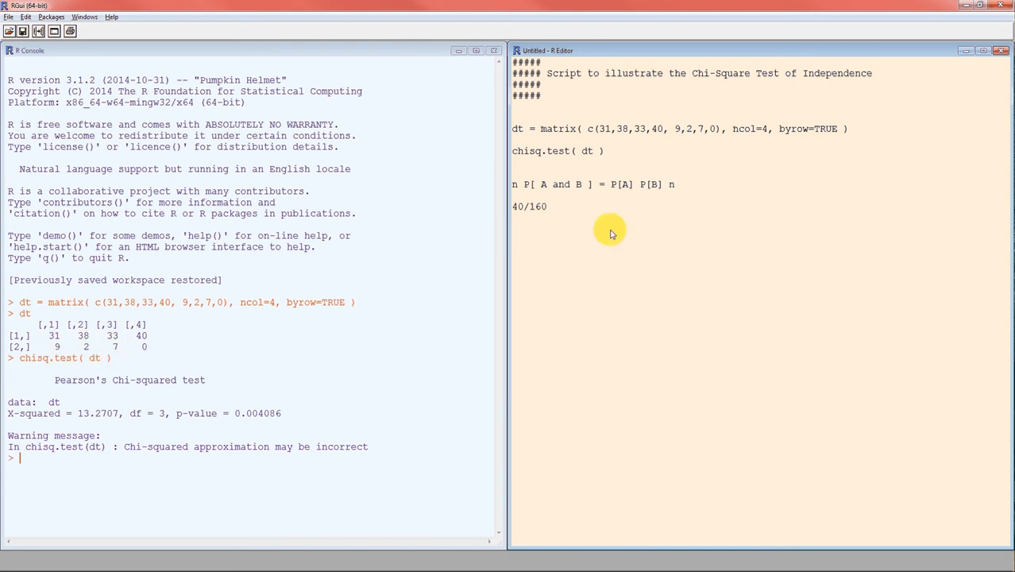
pyautogui.write('*')
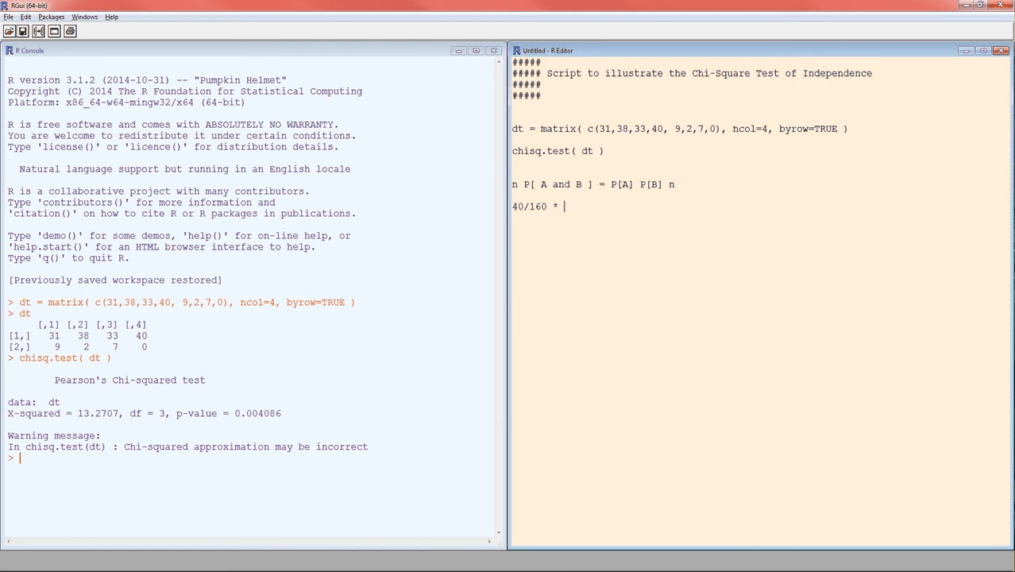
pyautogui.write('18/160')
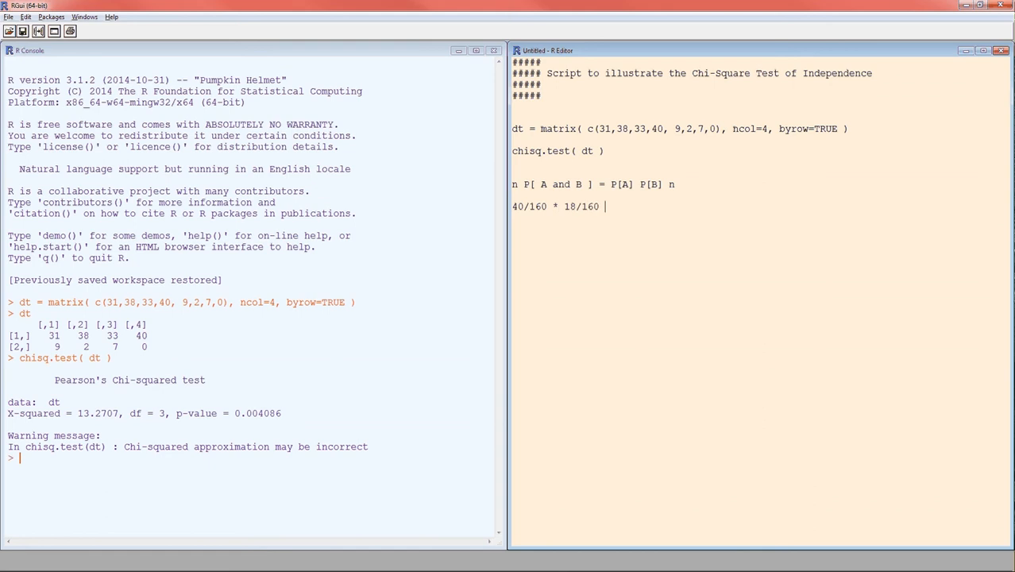
pyautogui.moveTo(519, 226)
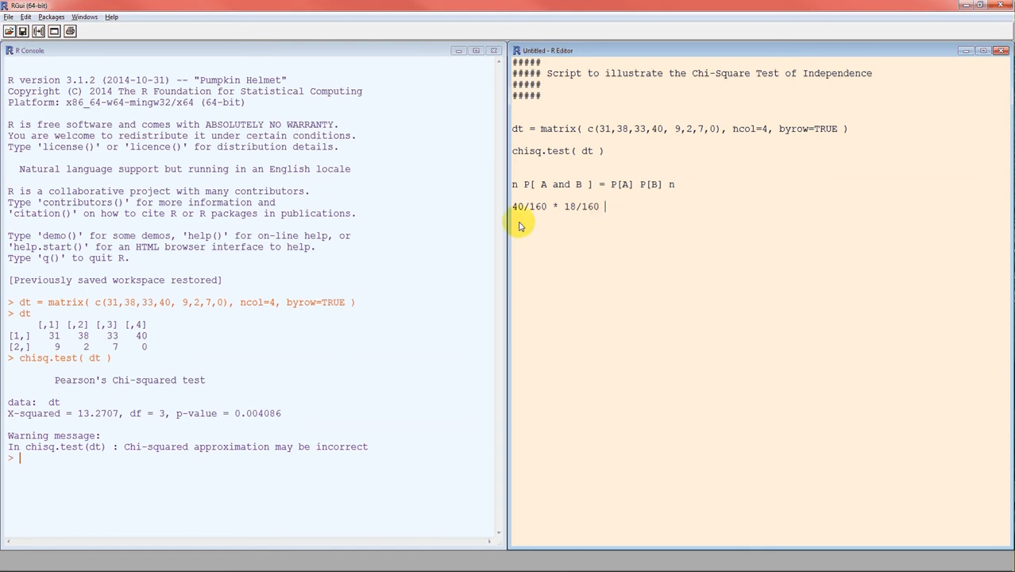
pyautogui.moveTo(956, 265)
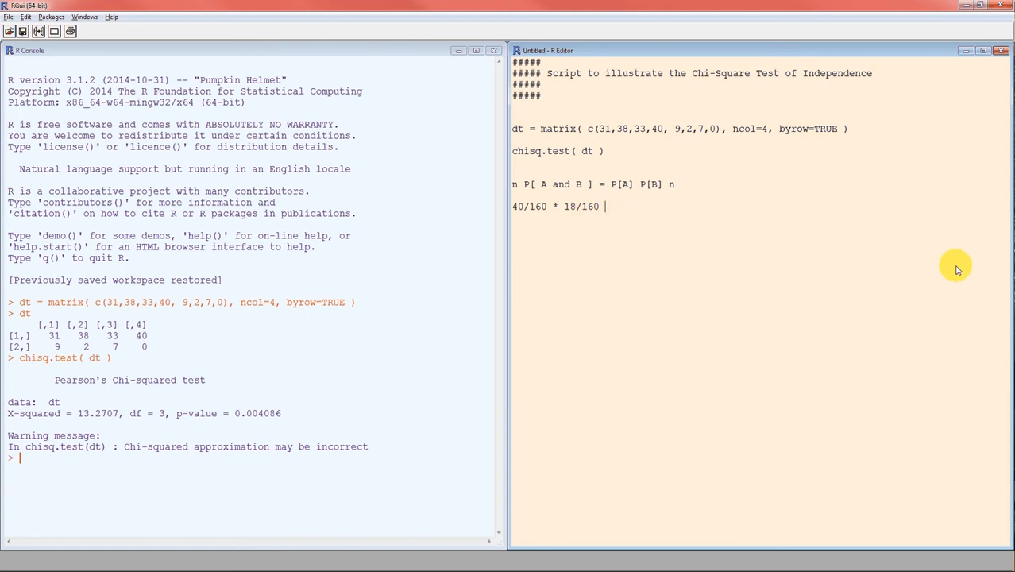
pyautogui.write('* 160')
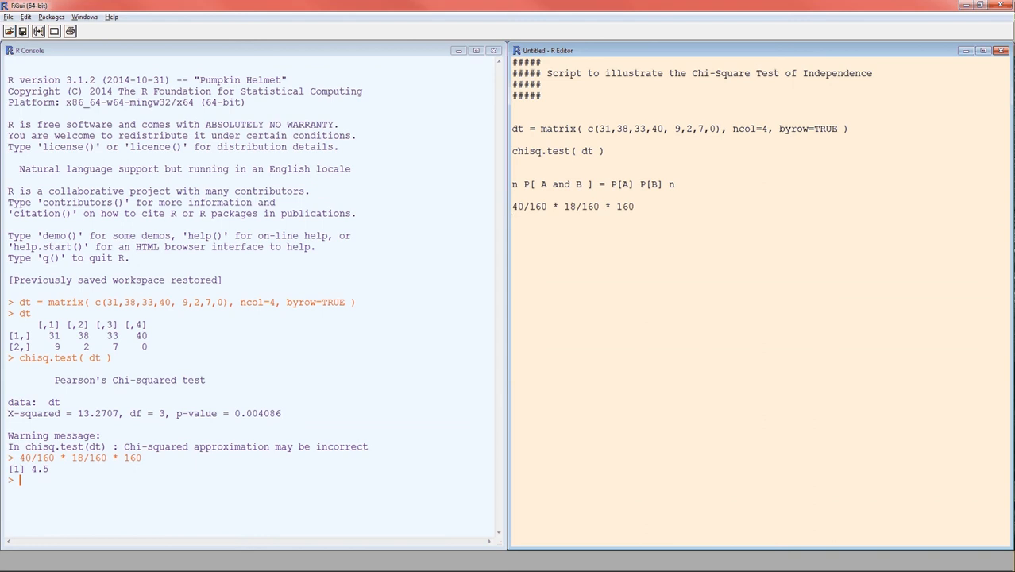
# Comment out the rule with ## and add ## Are the expected counts large enough? above it.
pyautogui.click(511, 218)
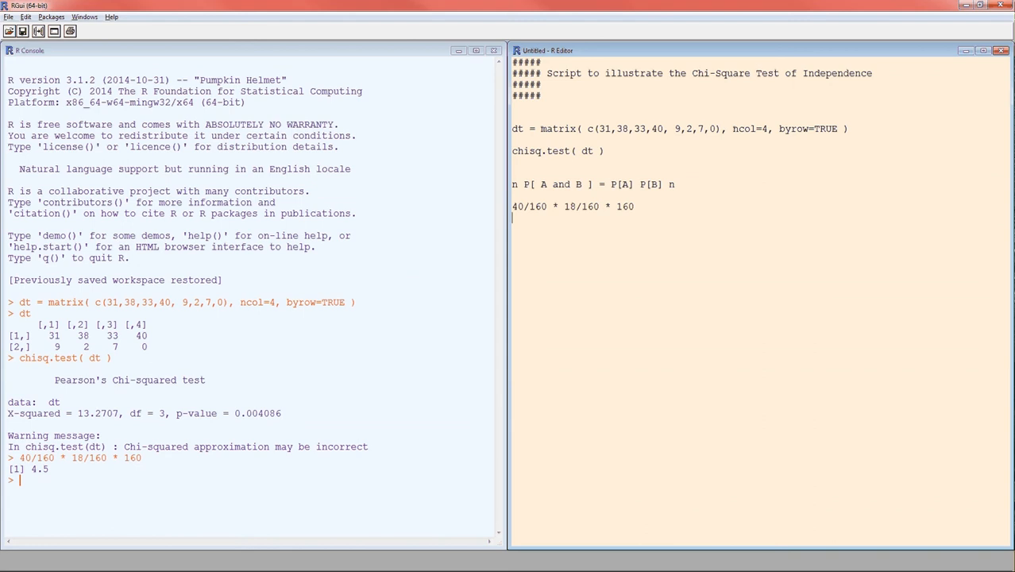
pyautogui.write('##')
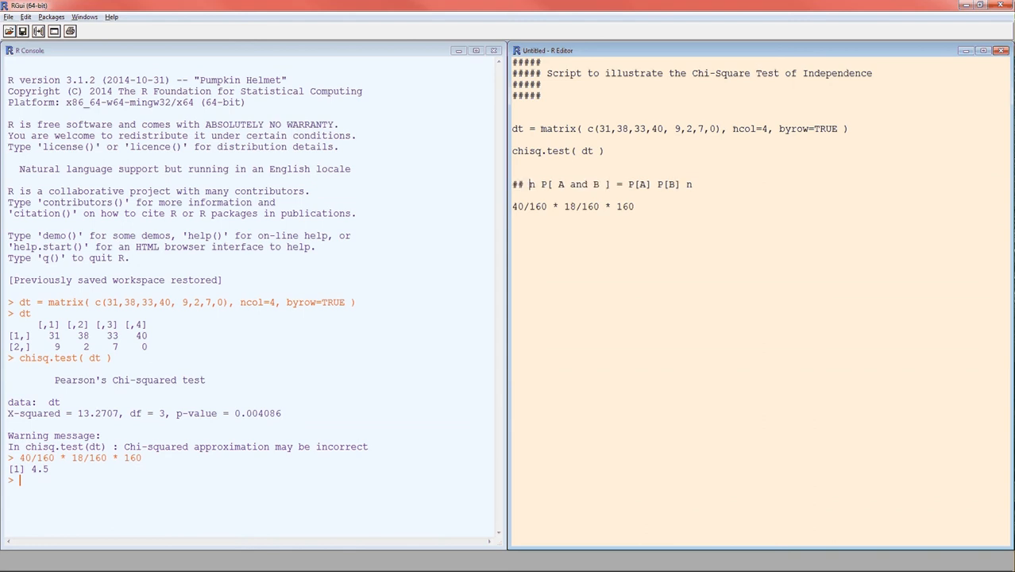
pyautogui.write('## Is t')
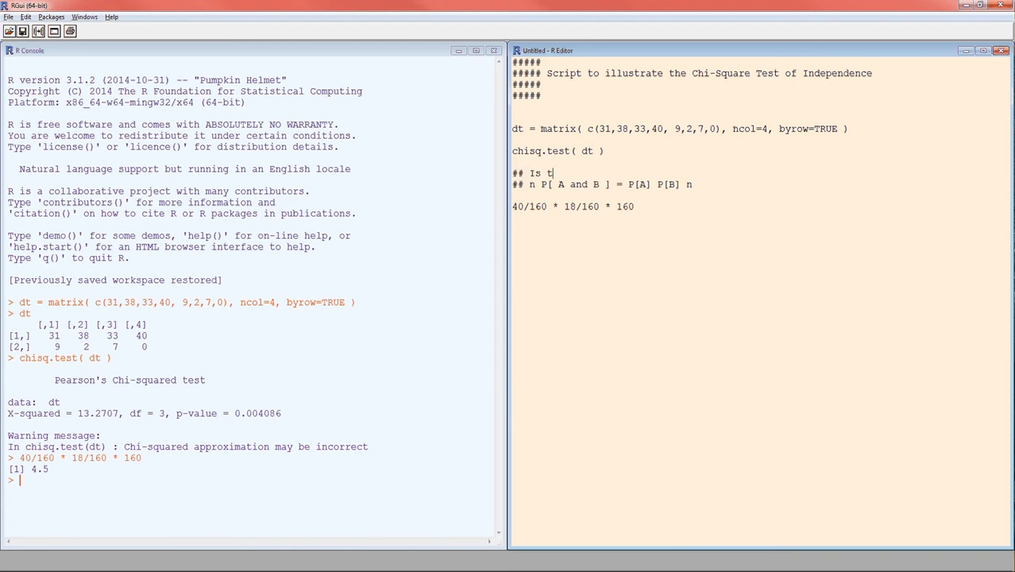
pyautogui.write('he expected coun')
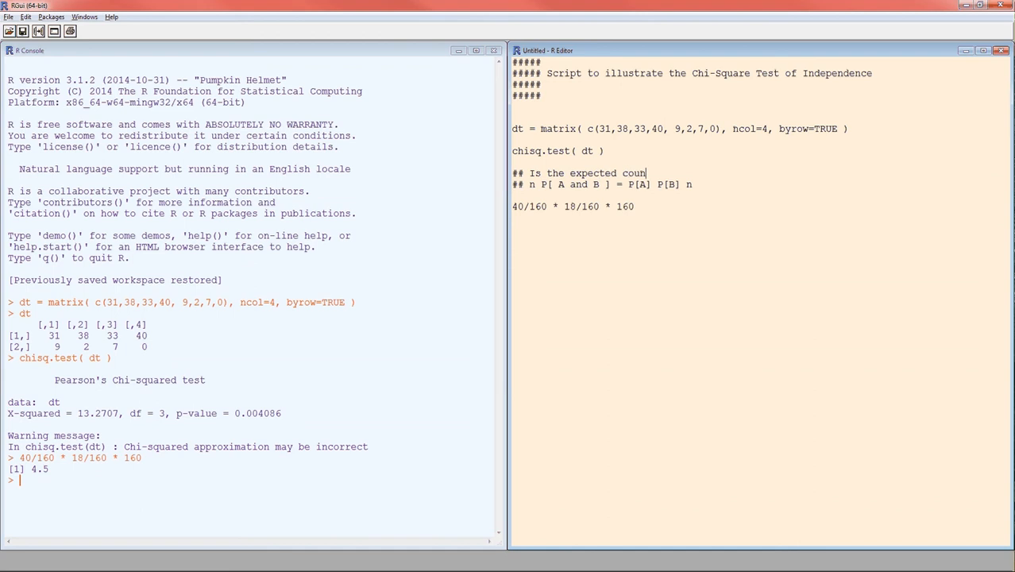
pyautogui.write('ts')
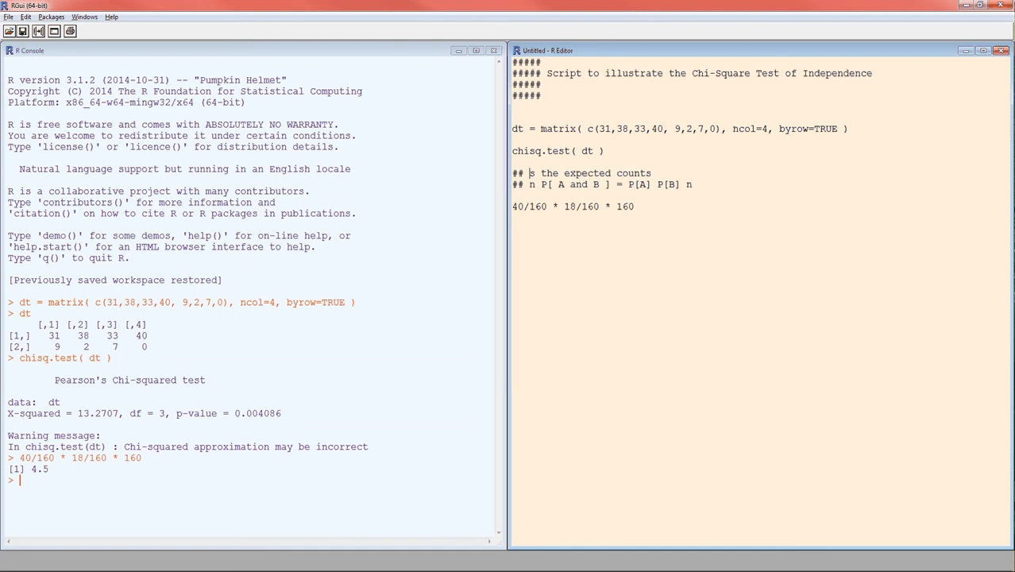
pyautogui.write('Are the expected counts large')
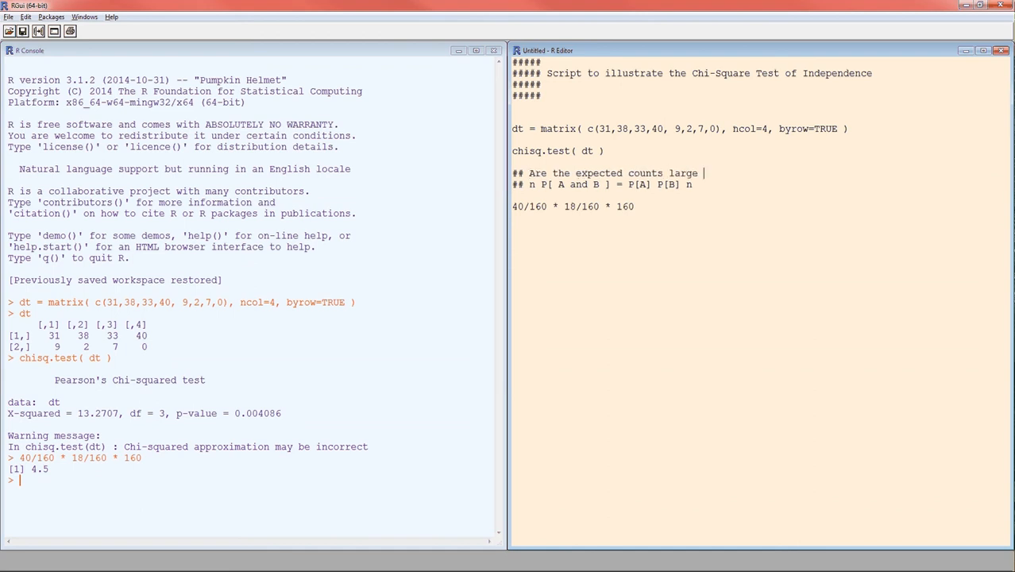
pyautogui.write('enough?')
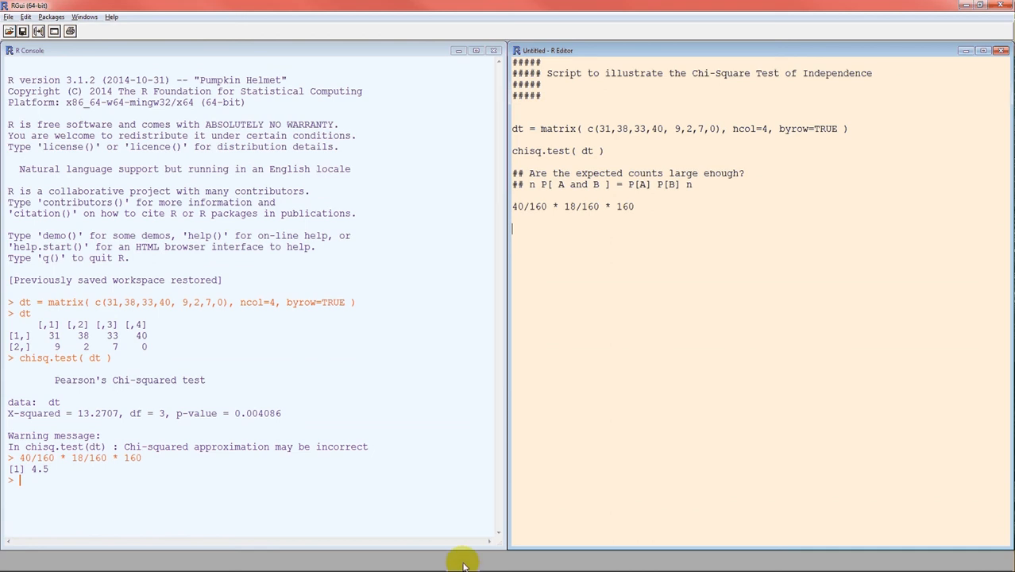
pyautogui.moveTo(248, 422)
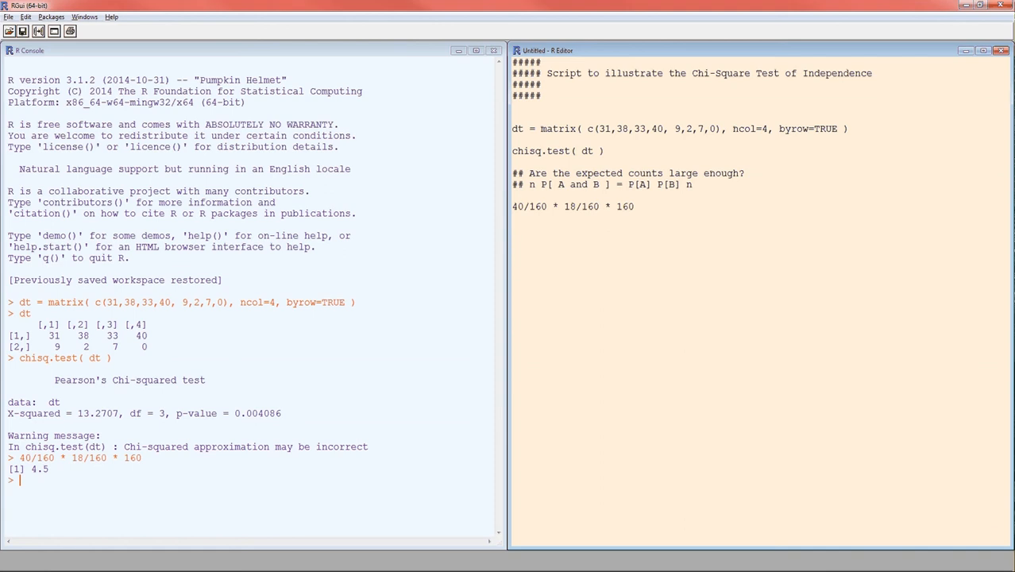
pyautogui.click(515, 229)
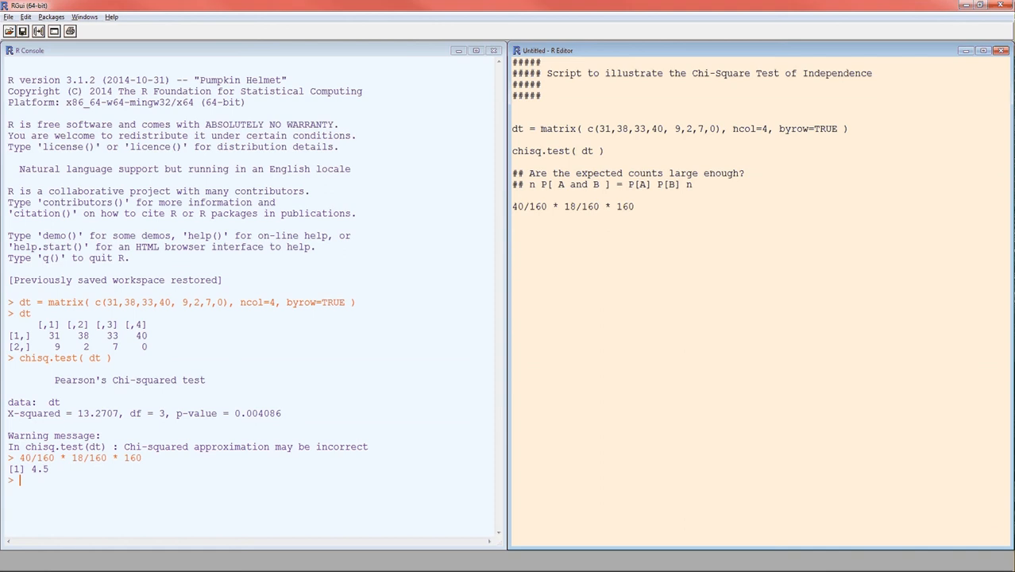
pyautogui.click(511, 228)
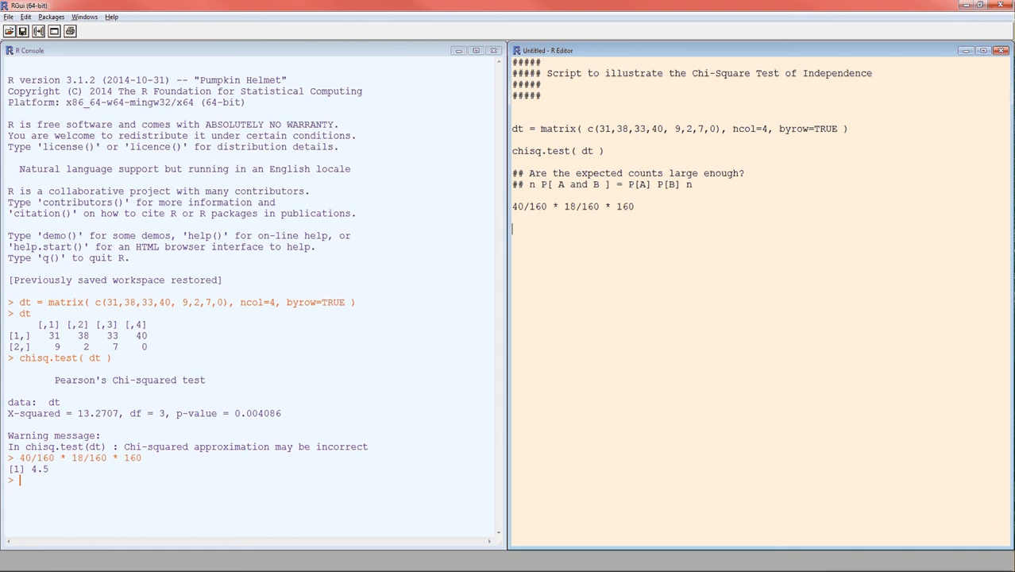